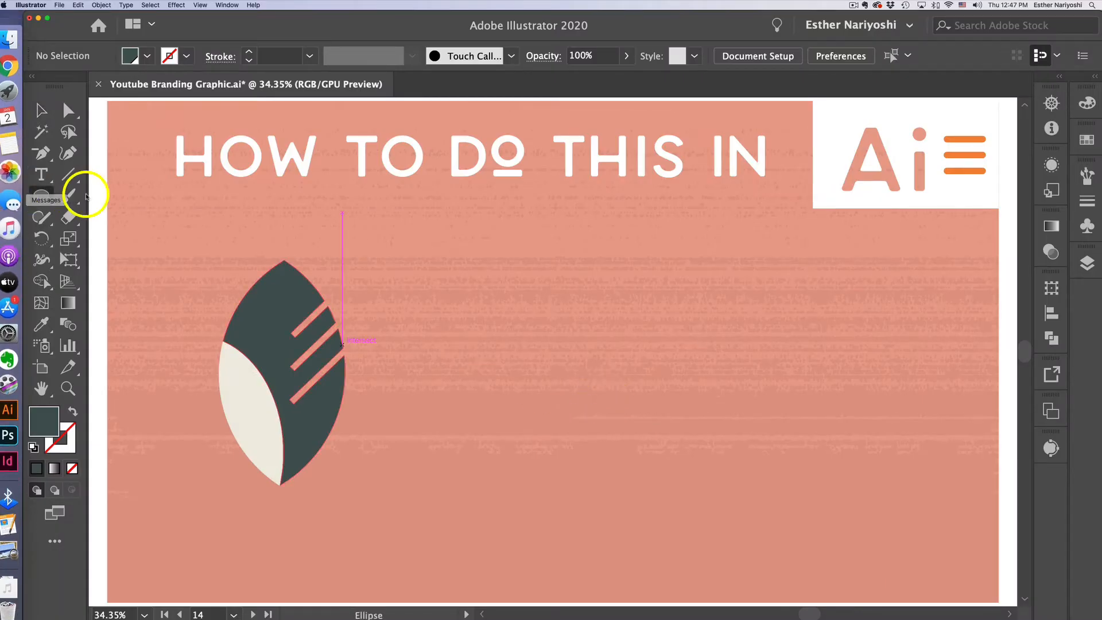
mouse_move(41, 197)
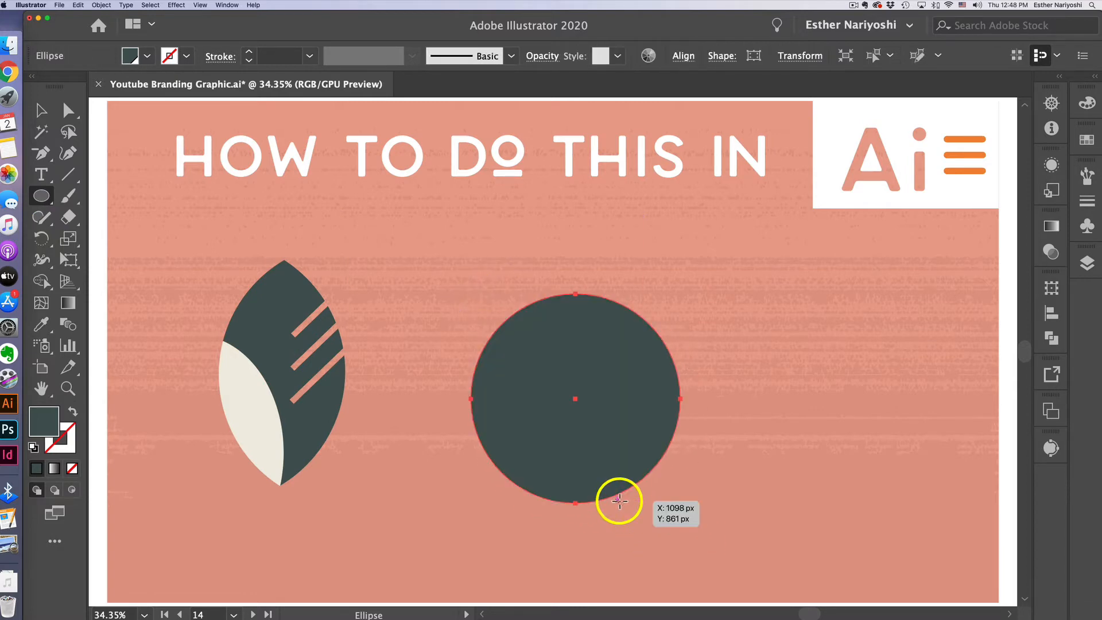
mouse_move(618, 497)
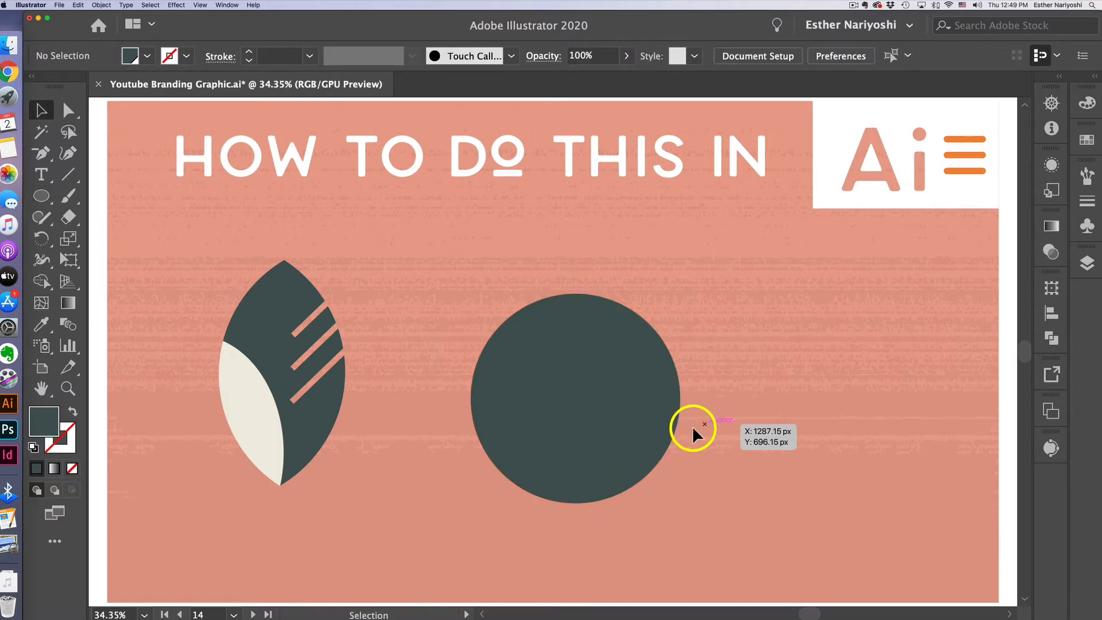
Option-drag the dark gray circle right to duplicate it, leaving both overlapping circles selected
click(572, 398)
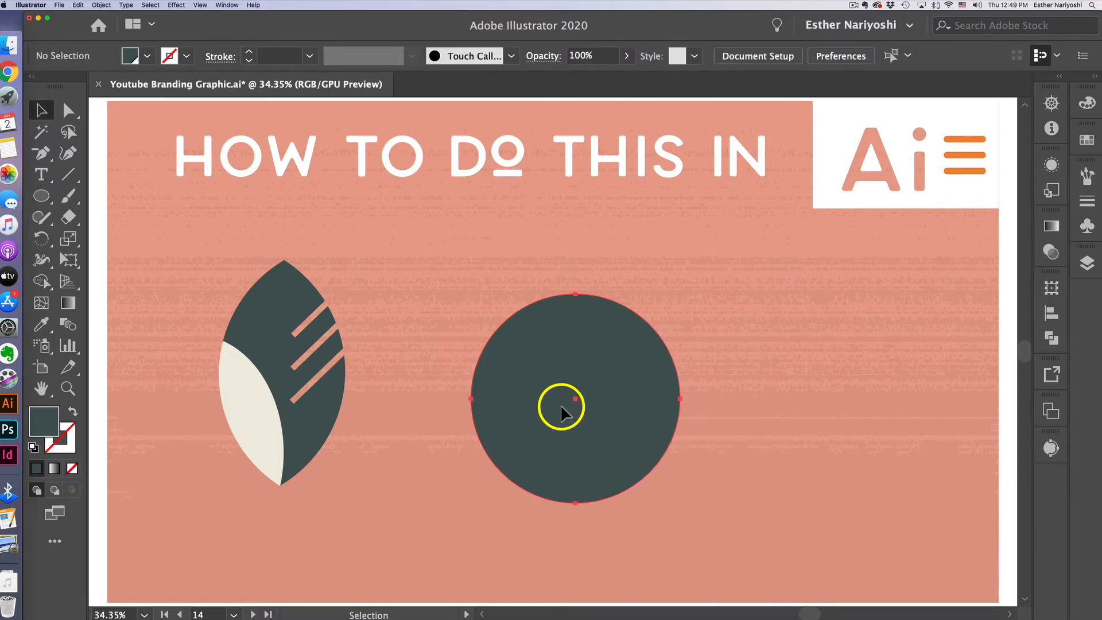
click(573, 398)
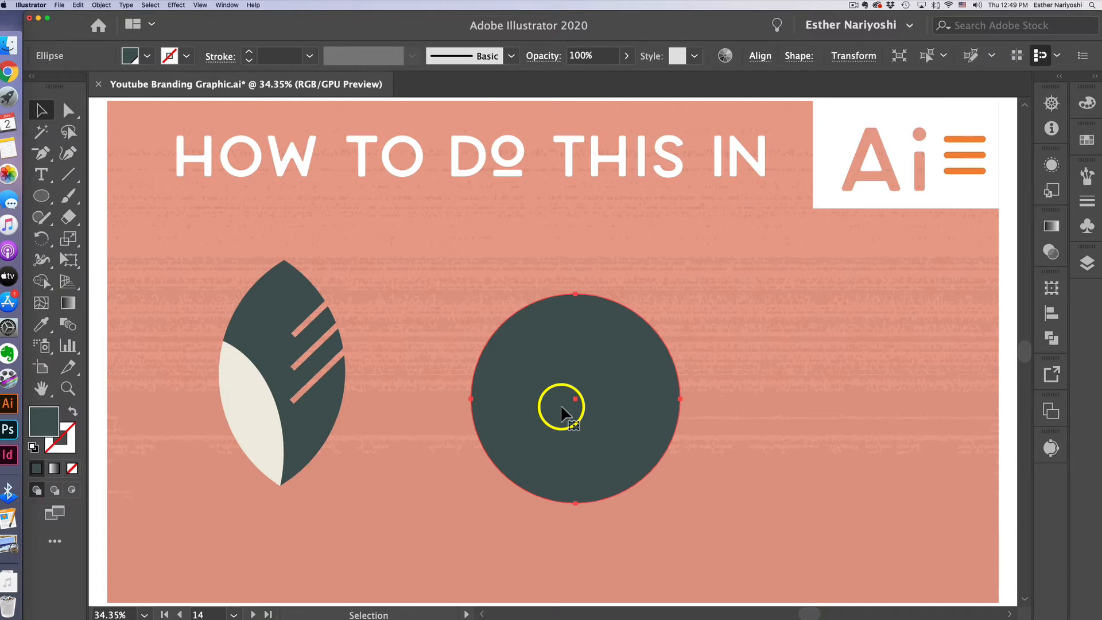
mouse_move(566, 414)
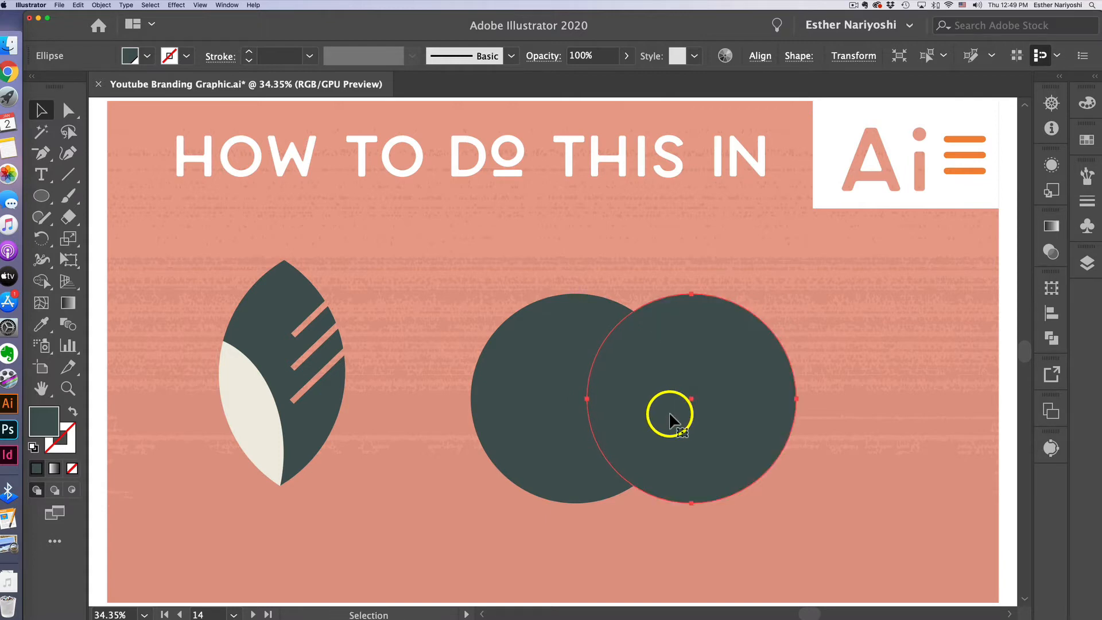
click(450, 281)
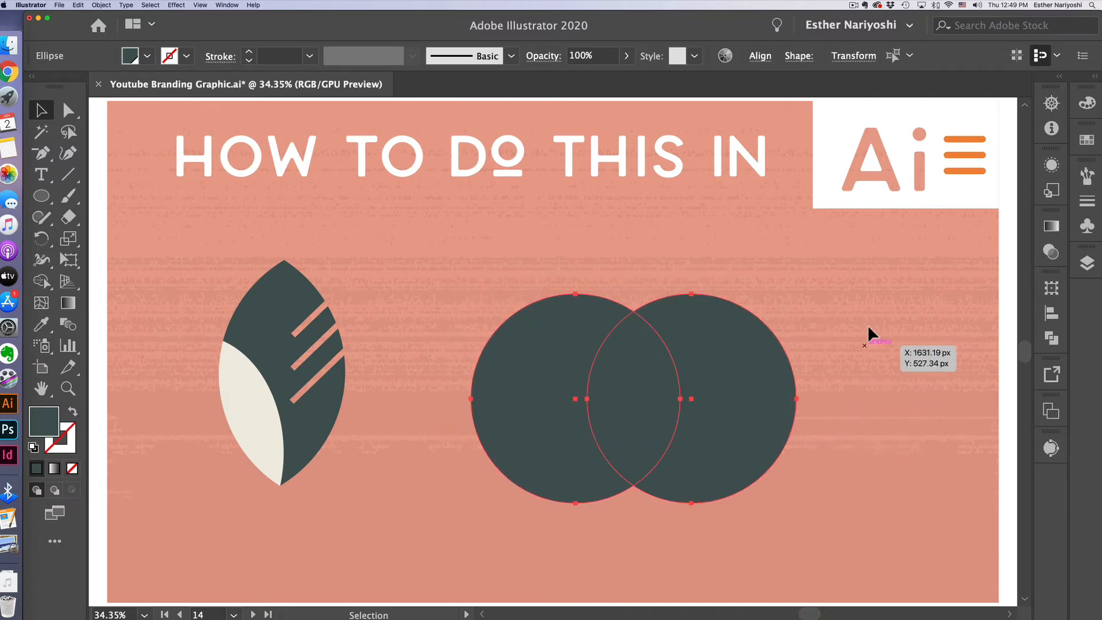
mouse_move(1052, 340)
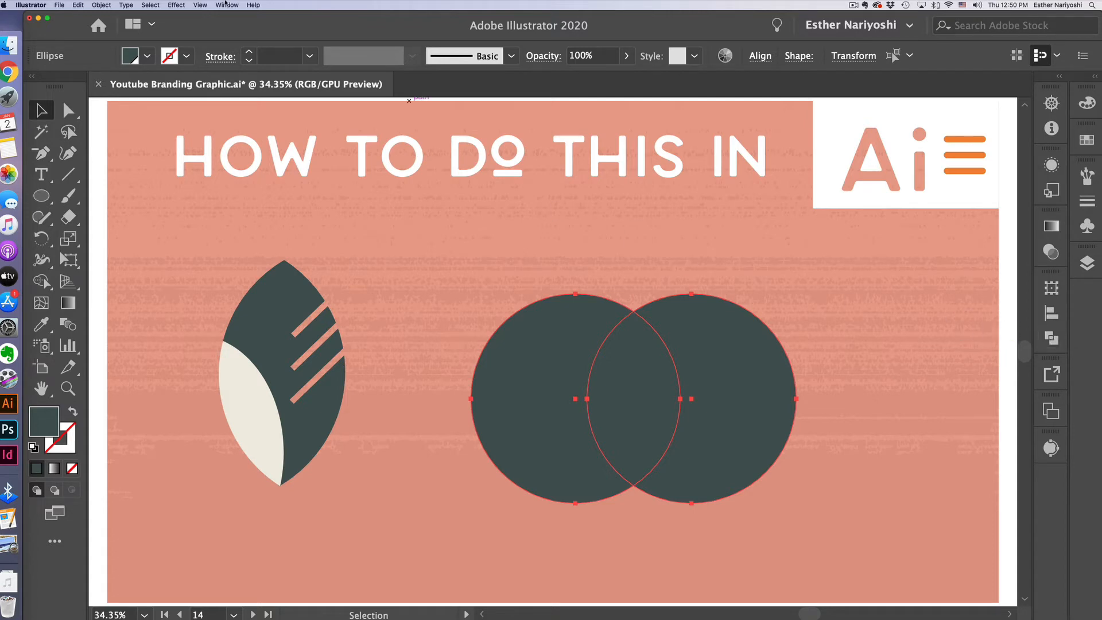
Intersect the two circles via Pathfinder into a single pointed dark gray leaf
click(228, 5)
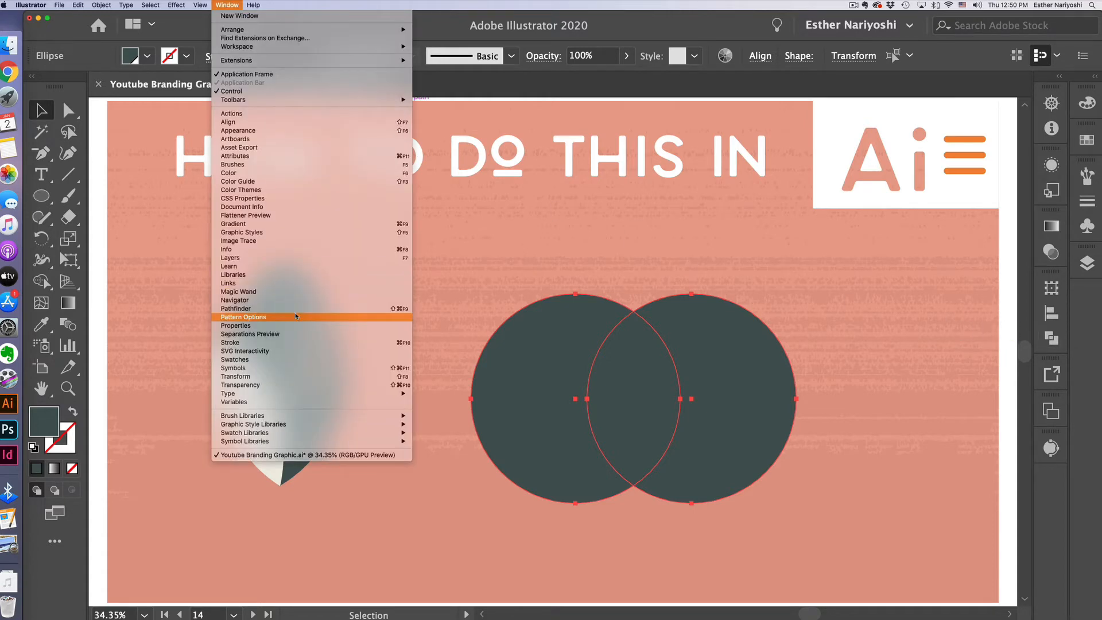
click(235, 309)
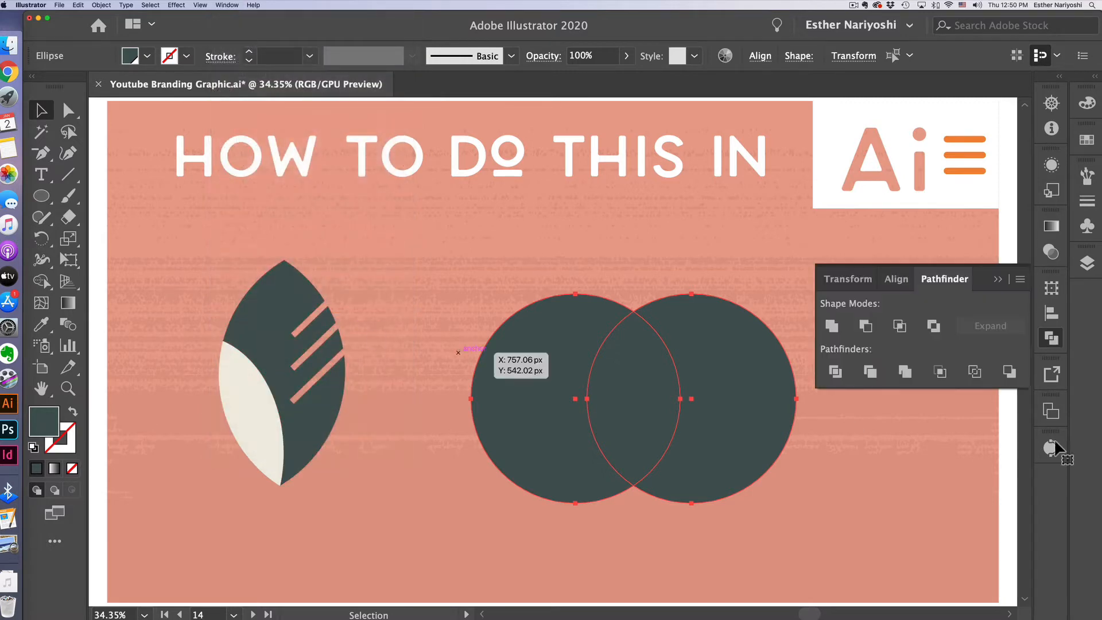
mouse_move(926, 344)
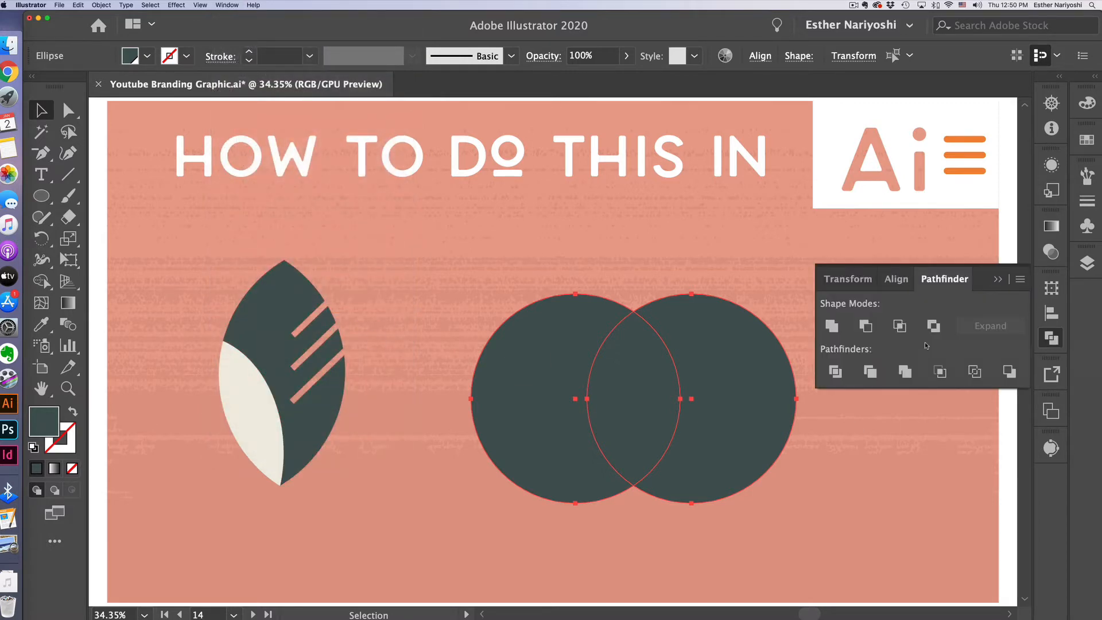
mouse_move(847, 349)
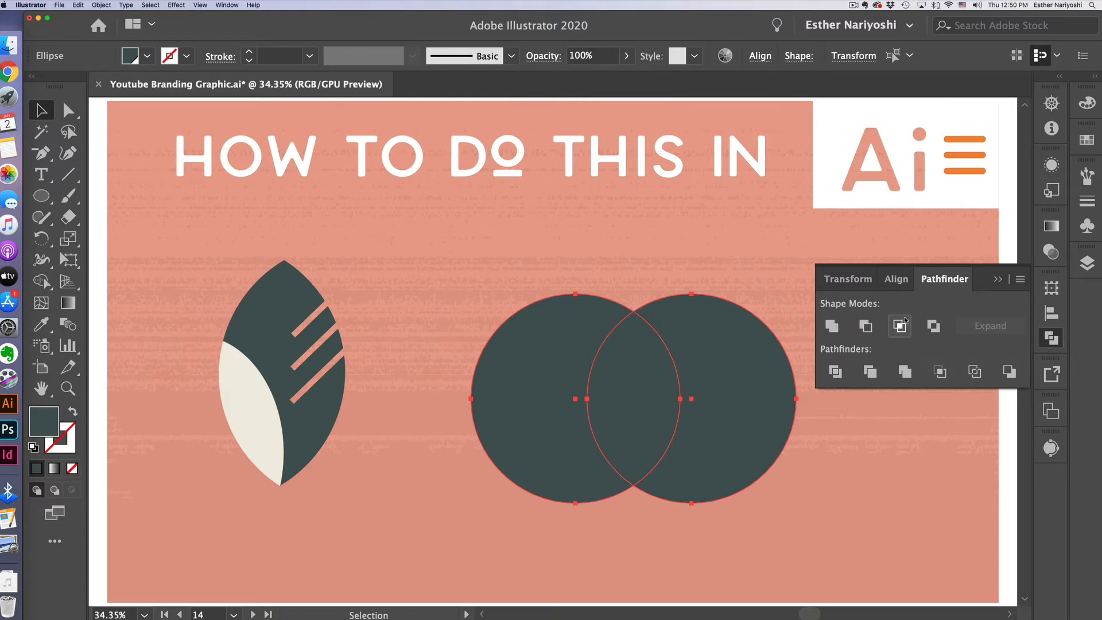
mouse_move(897, 325)
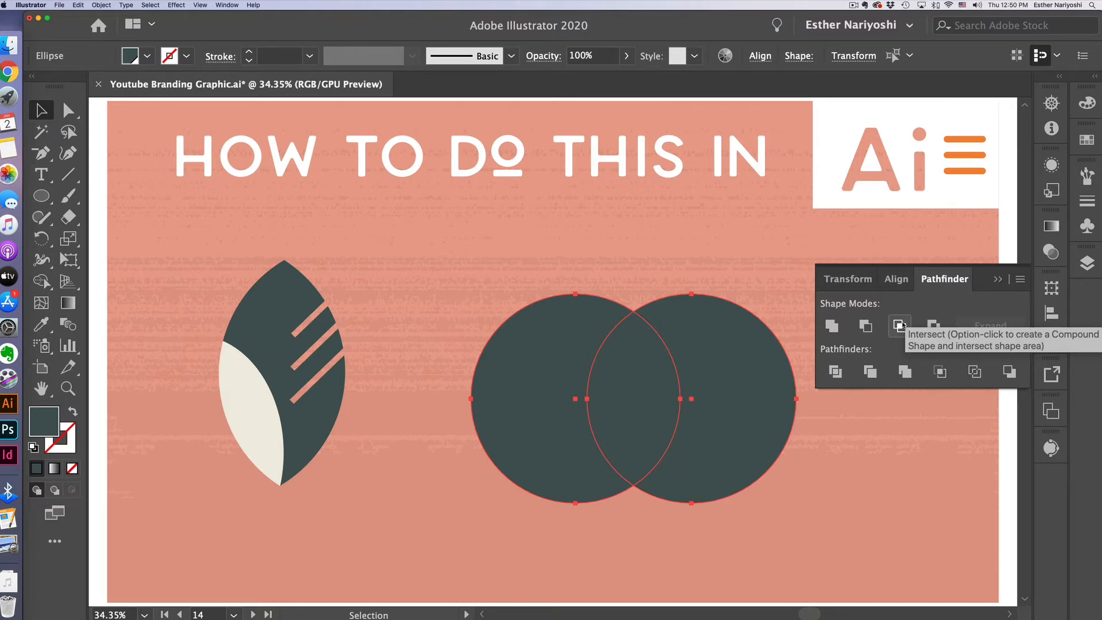
mouse_move(899, 325)
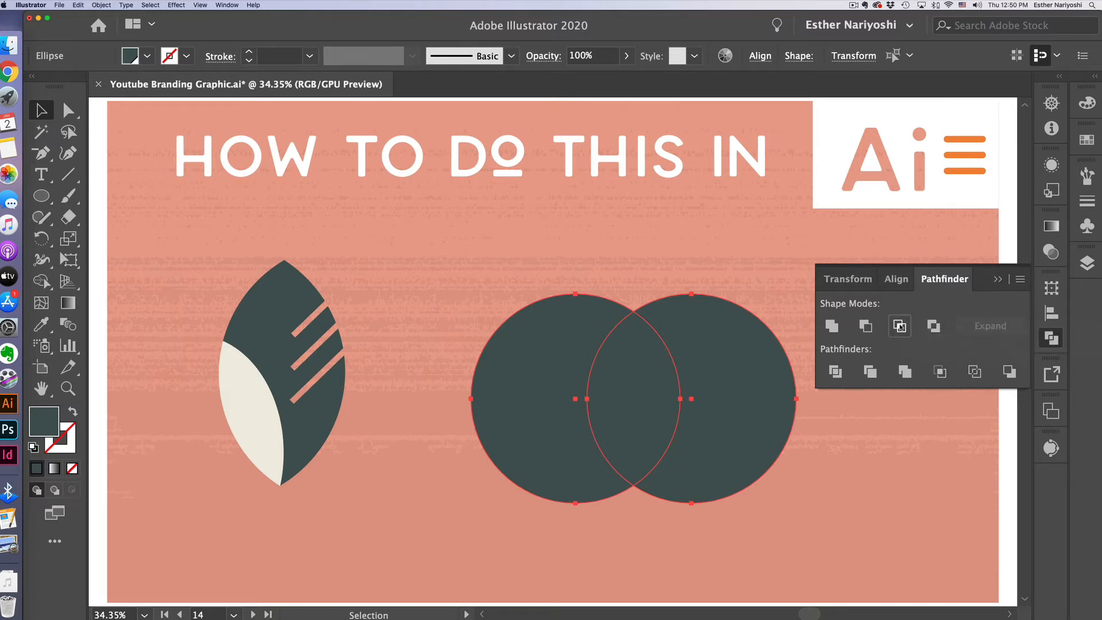
click(899, 325)
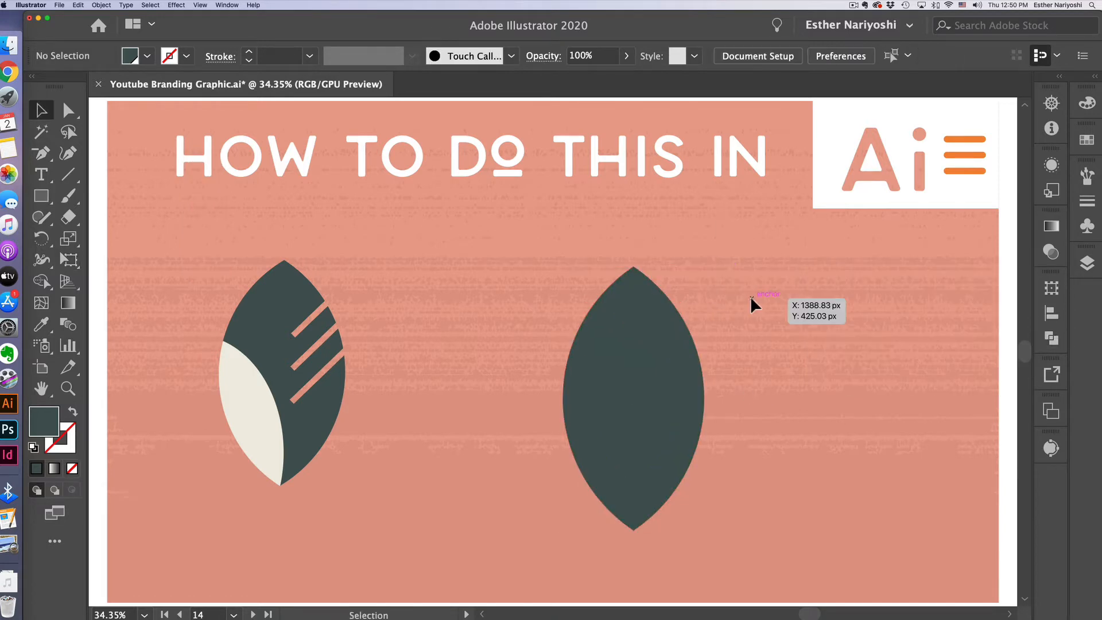
mouse_move(752, 303)
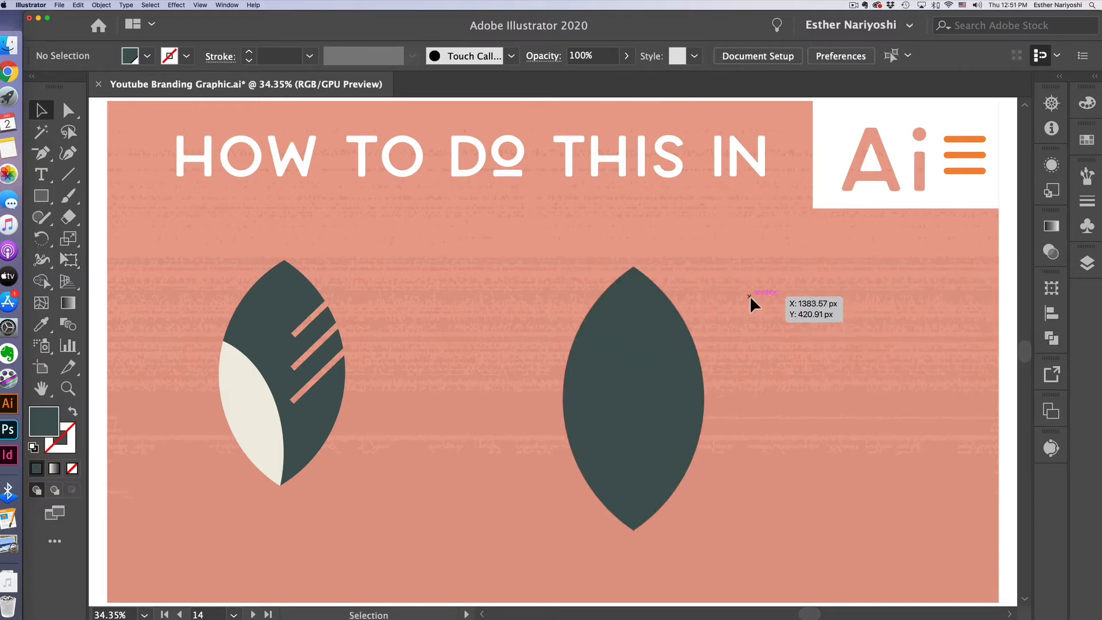
mouse_move(751, 301)
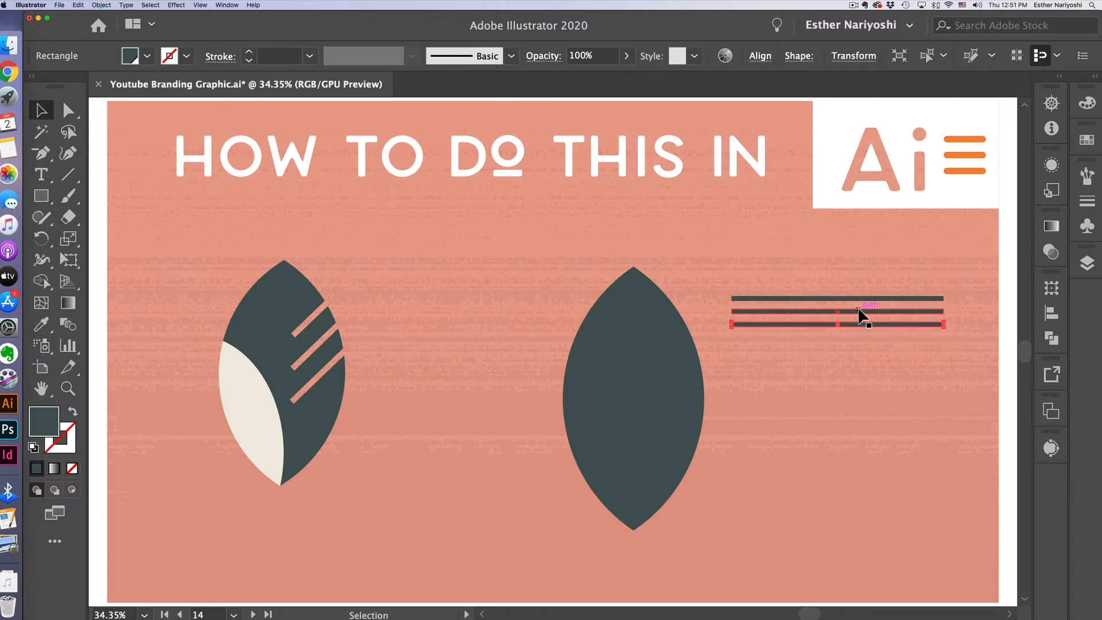
mouse_move(884, 359)
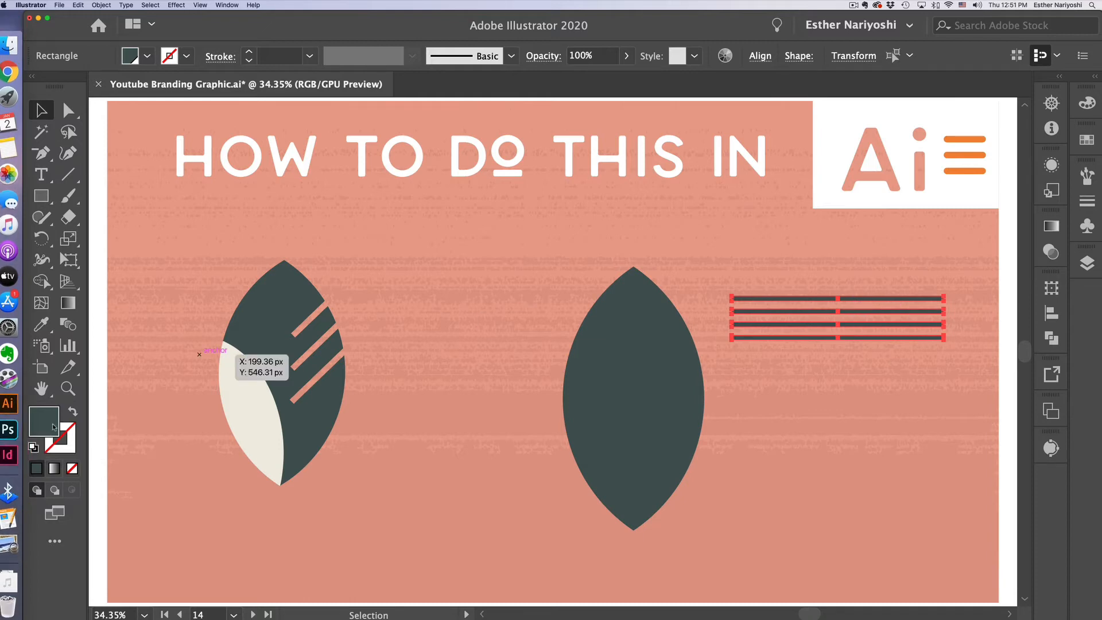
mouse_move(43, 420)
text(ABC9AB)
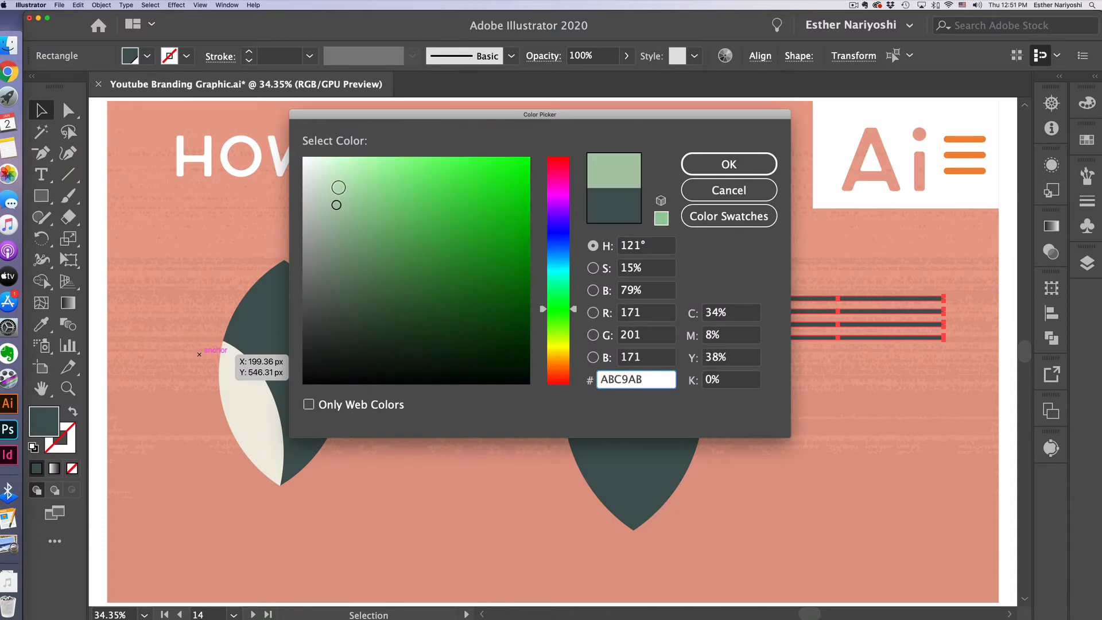
Replace the bars' pale green fill with near-black dark green #041C04
click(728, 164)
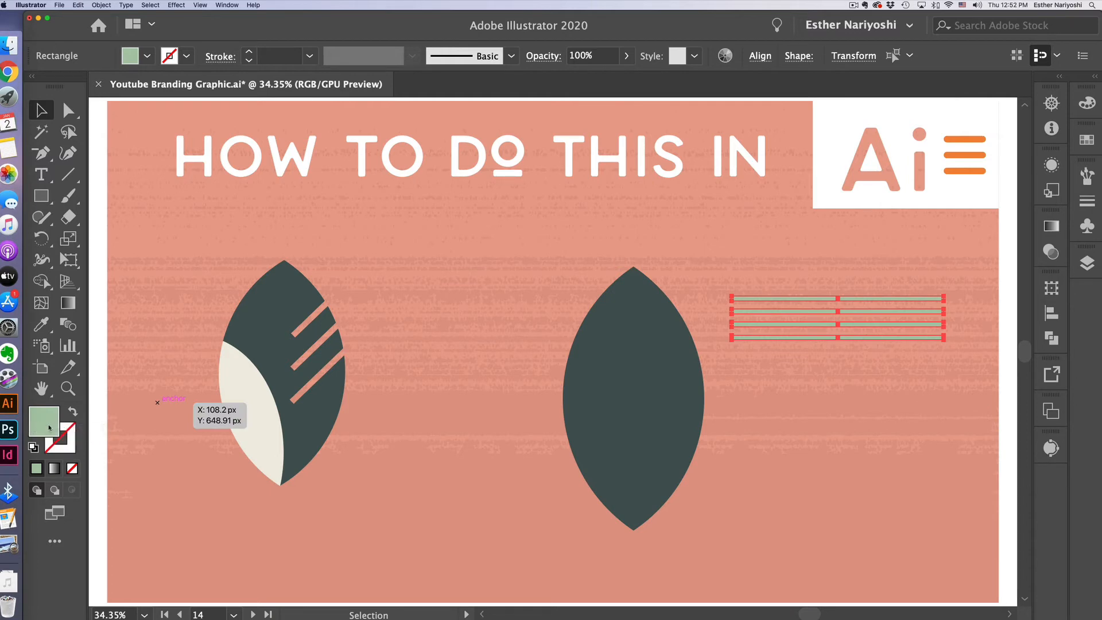
double_click(44, 422)
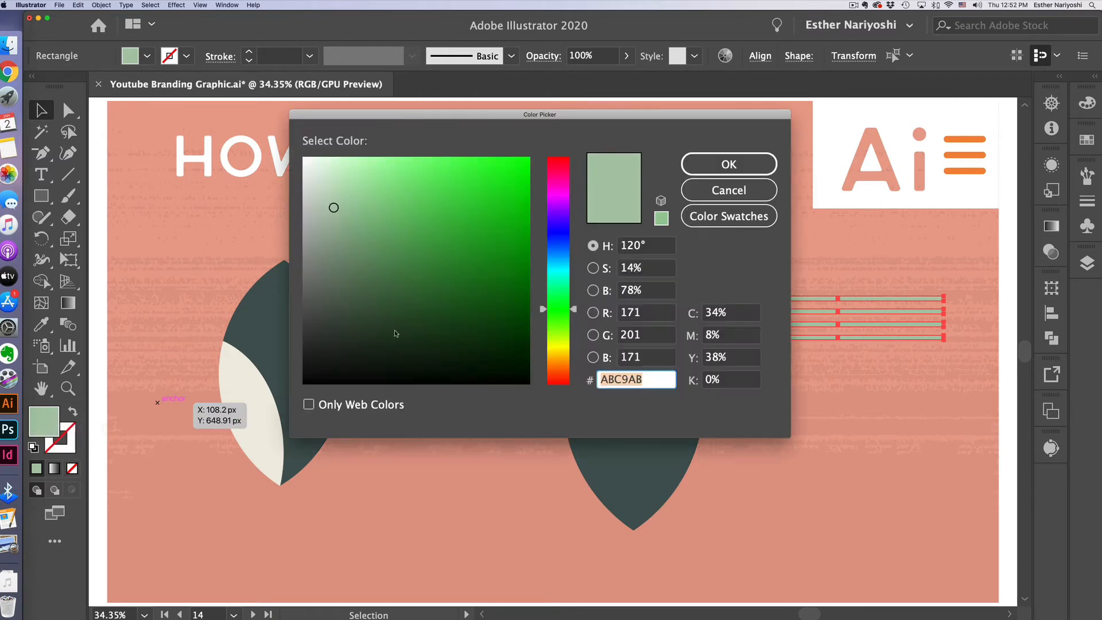
click(499, 359)
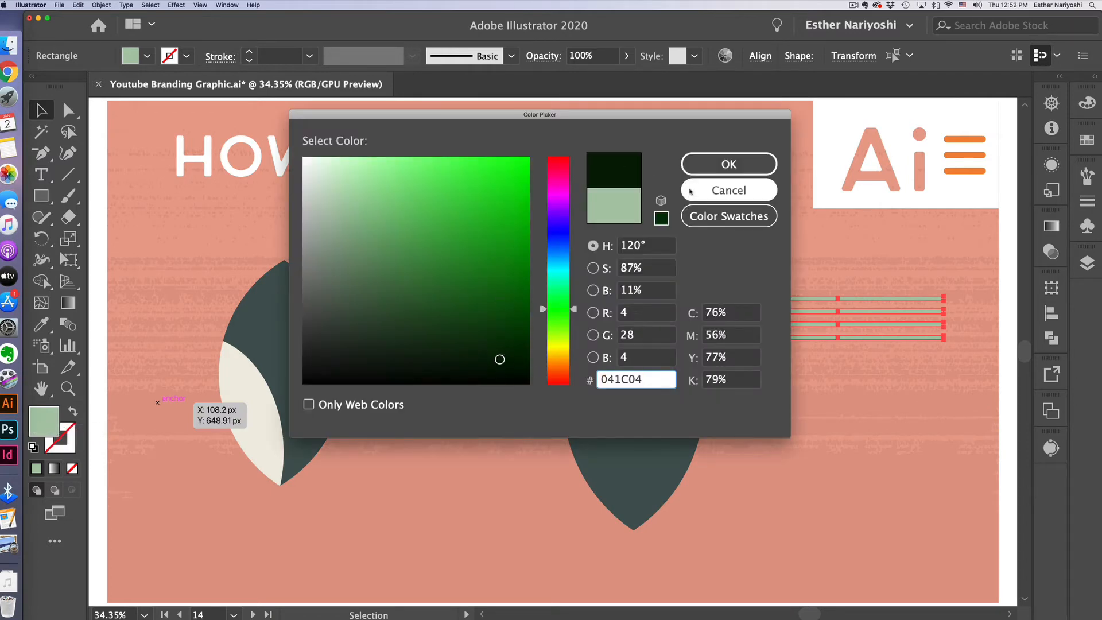
click(728, 164)
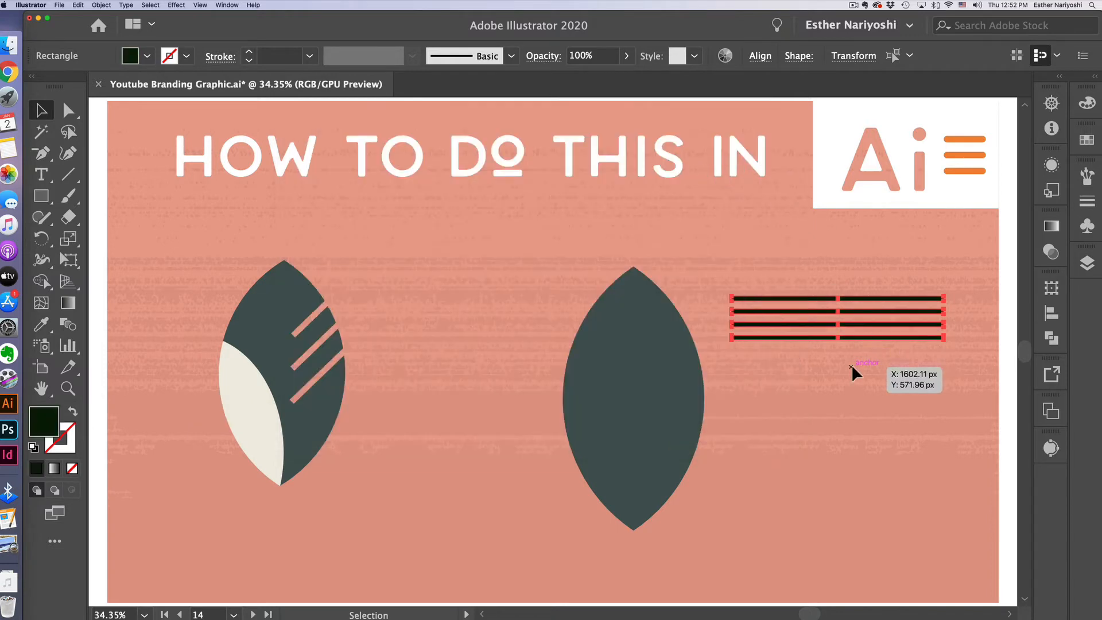
mouse_move(962, 345)
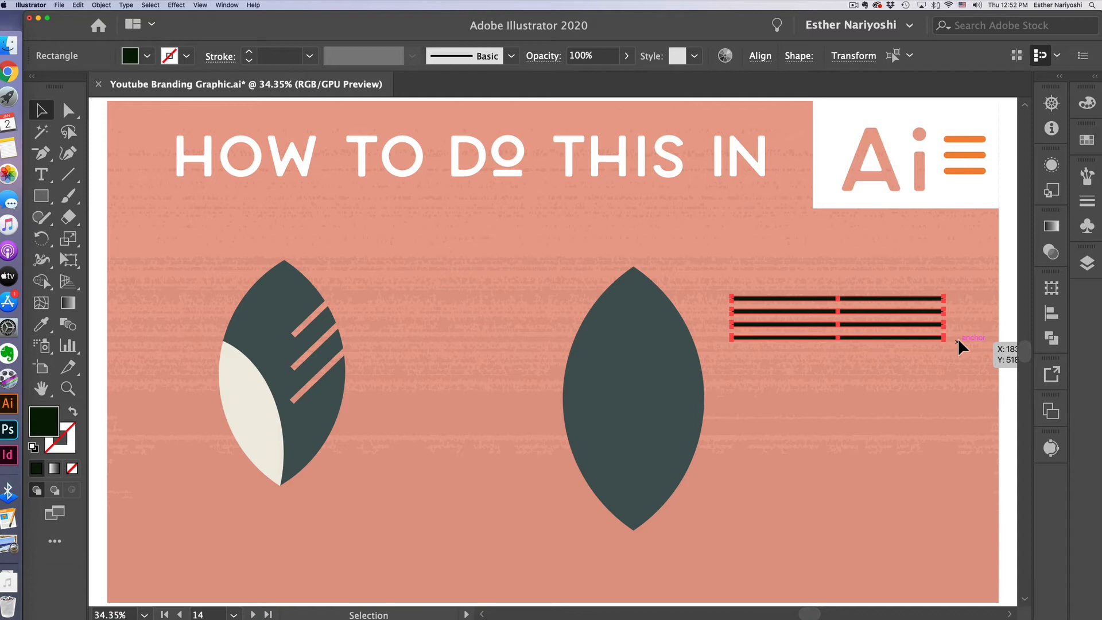
Rotate and duplicate thin rectangles into four diagonal bars over the leaf's upper right
click(68, 259)
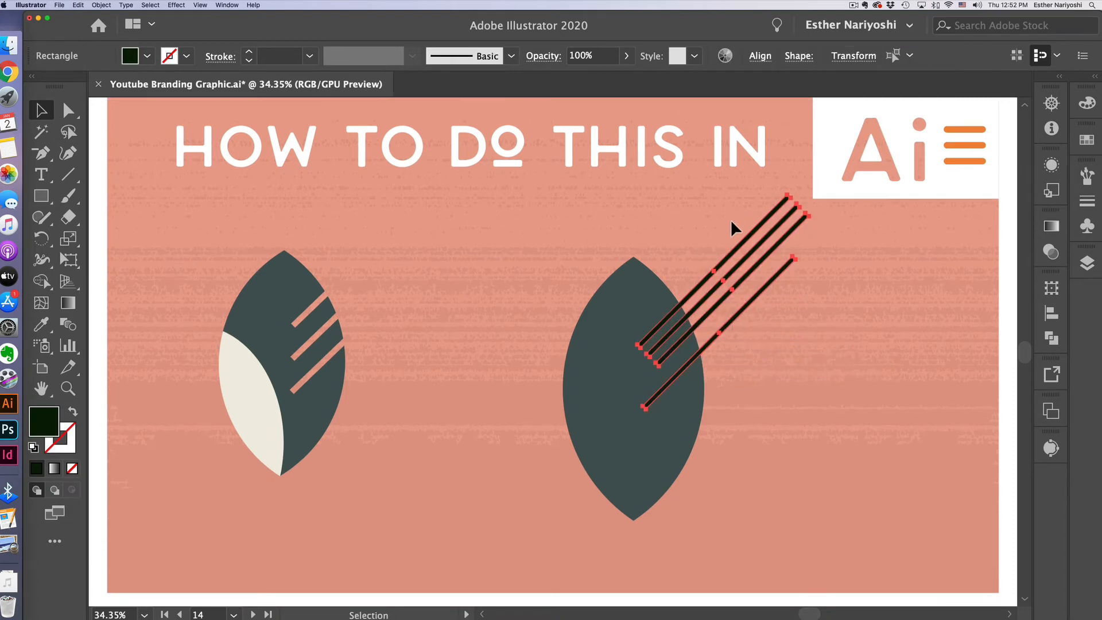
mouse_move(760, 55)
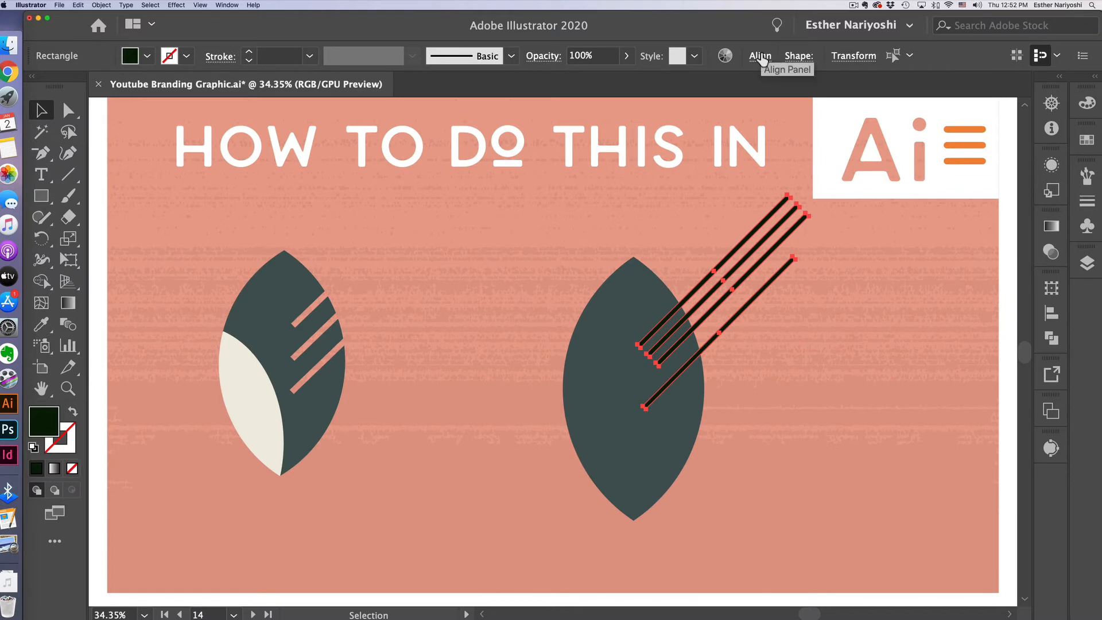
Horizontally centre-align the four bars into an evenly spaced parallel stack
click(759, 55)
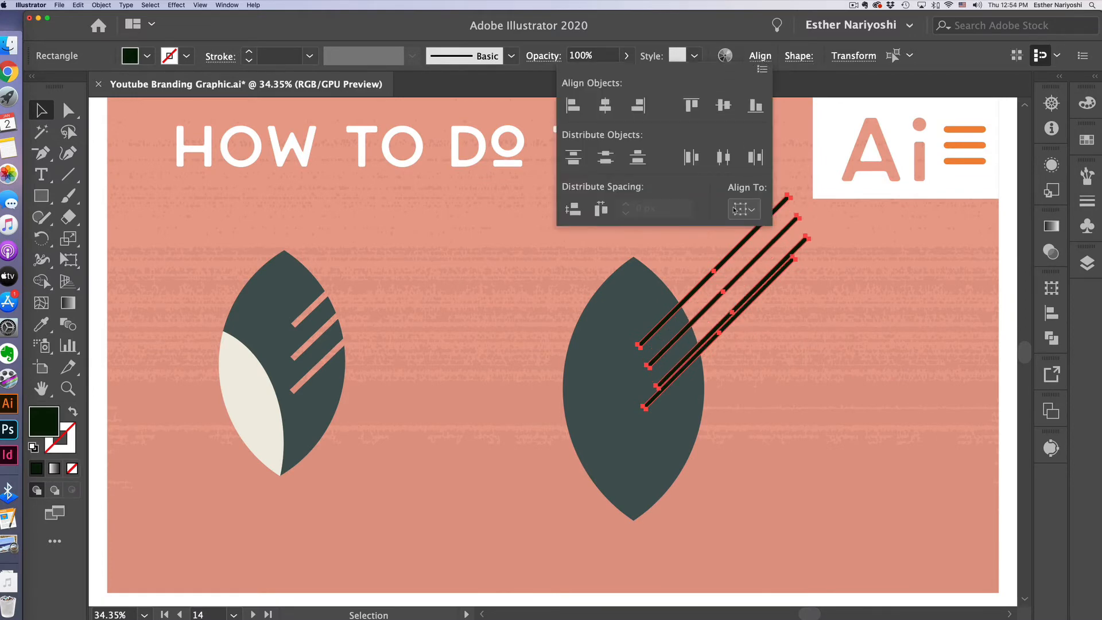
mouse_move(605, 106)
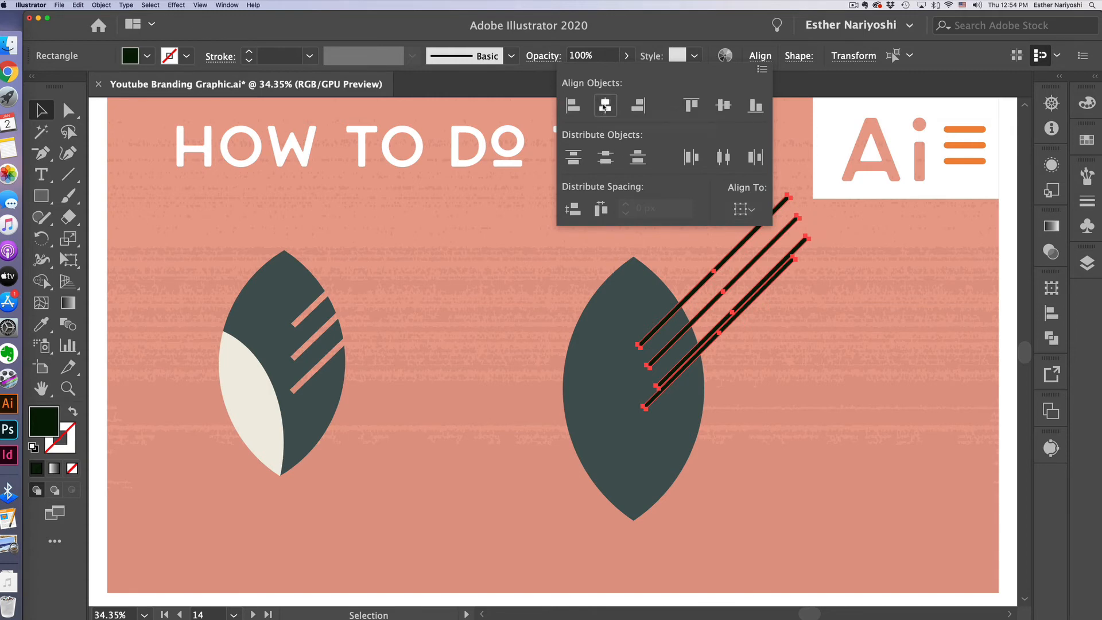
click(605, 106)
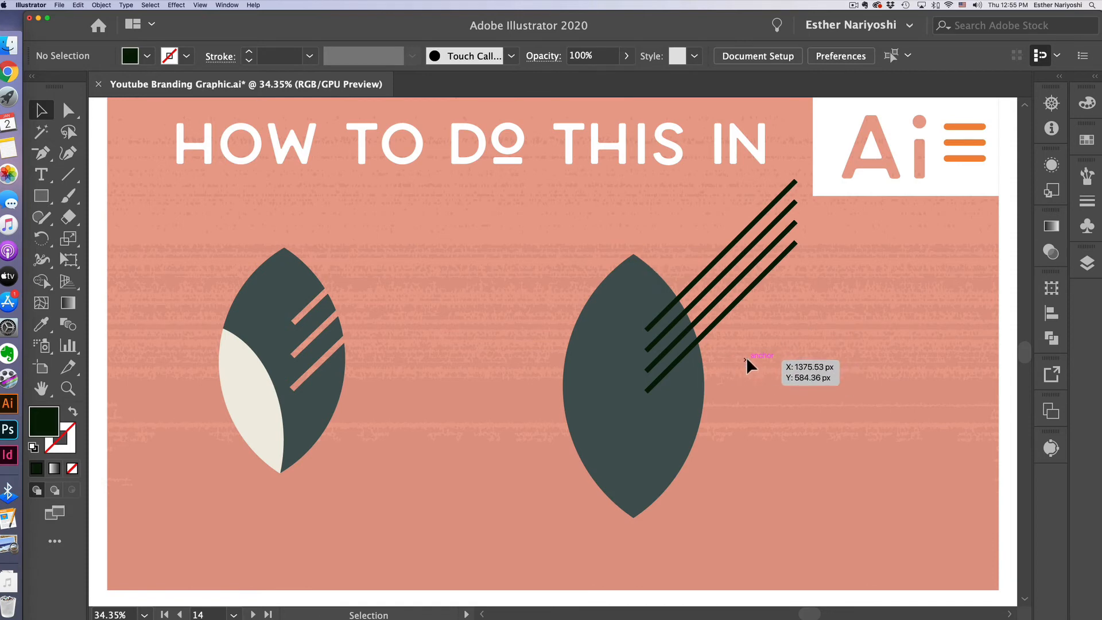
mouse_move(752, 371)
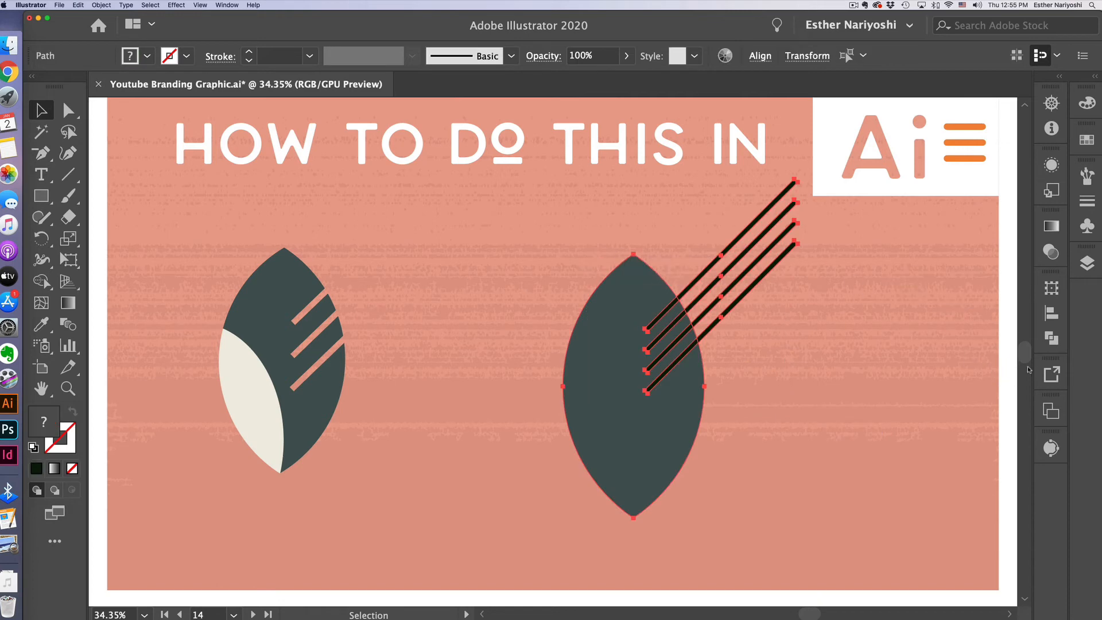
mouse_move(1050, 340)
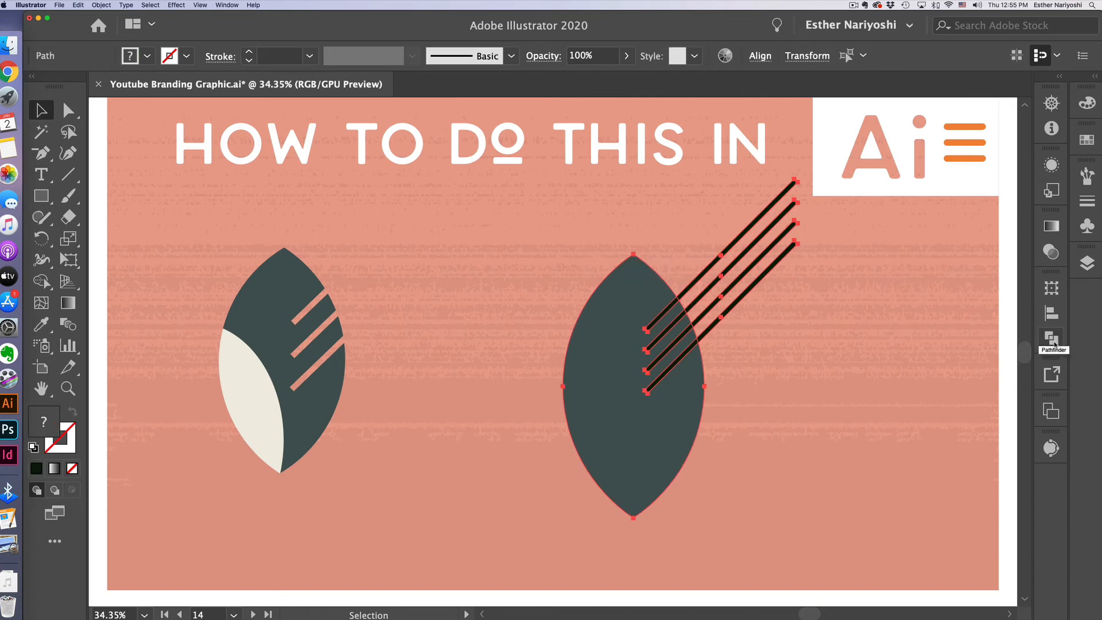
Subtract the bars from the leaf with Minus Front, leaving diagonal pink stripe cutouts
click(1050, 340)
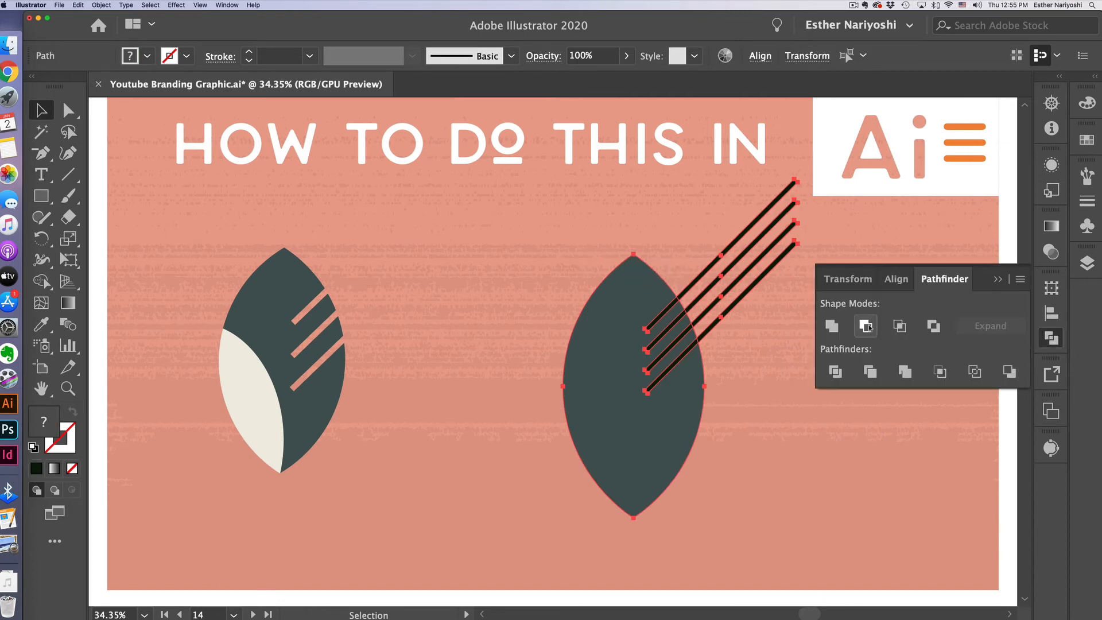
mouse_move(865, 325)
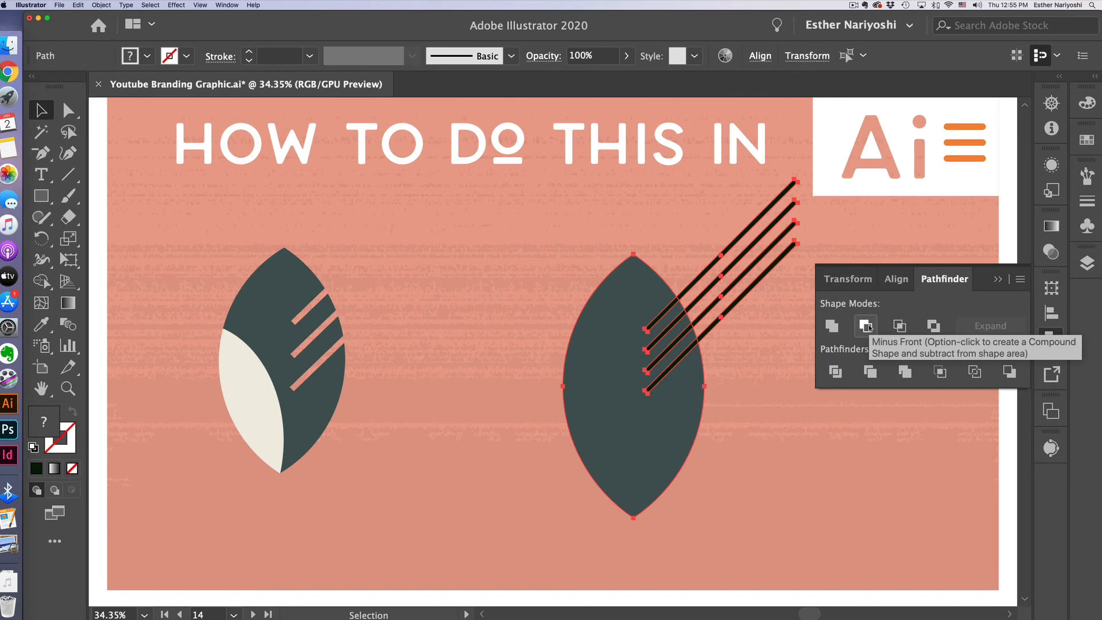
click(866, 325)
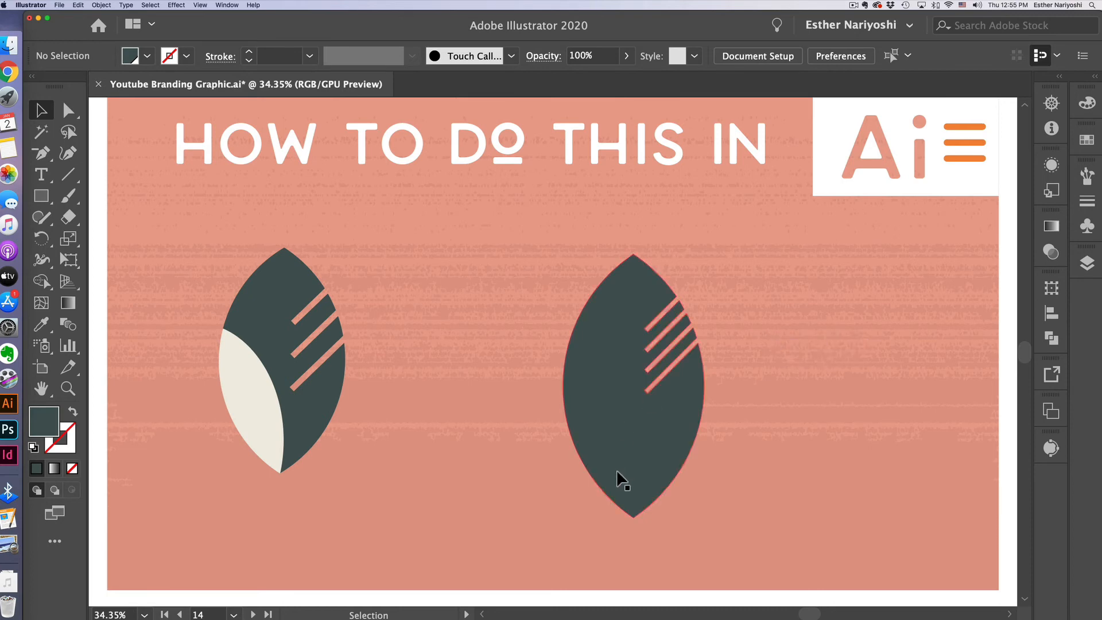
mouse_move(659, 470)
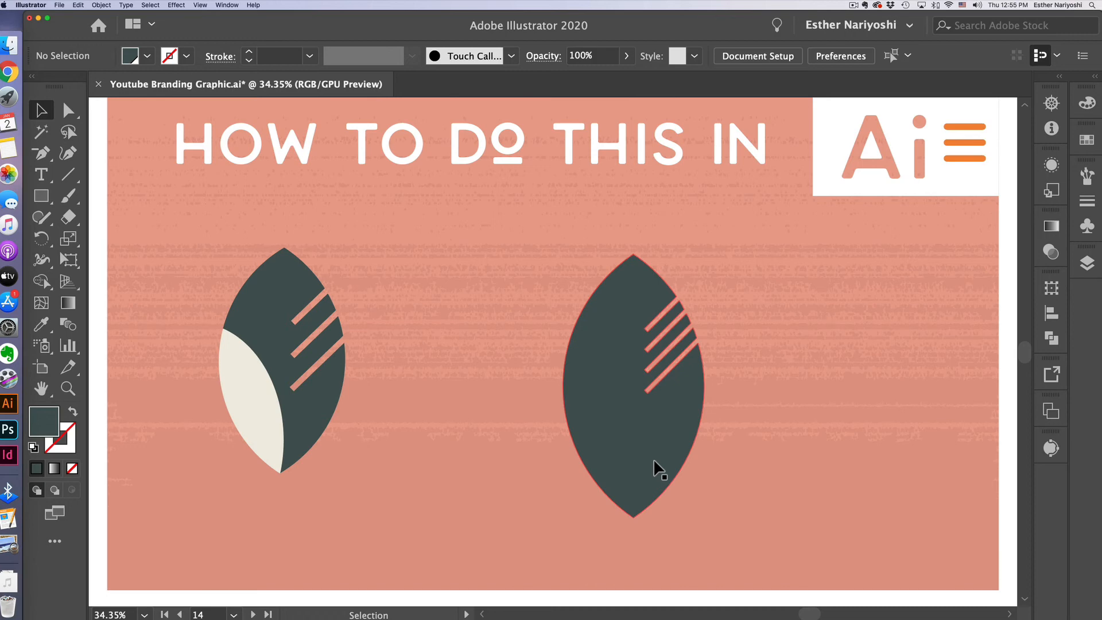
mouse_move(662, 472)
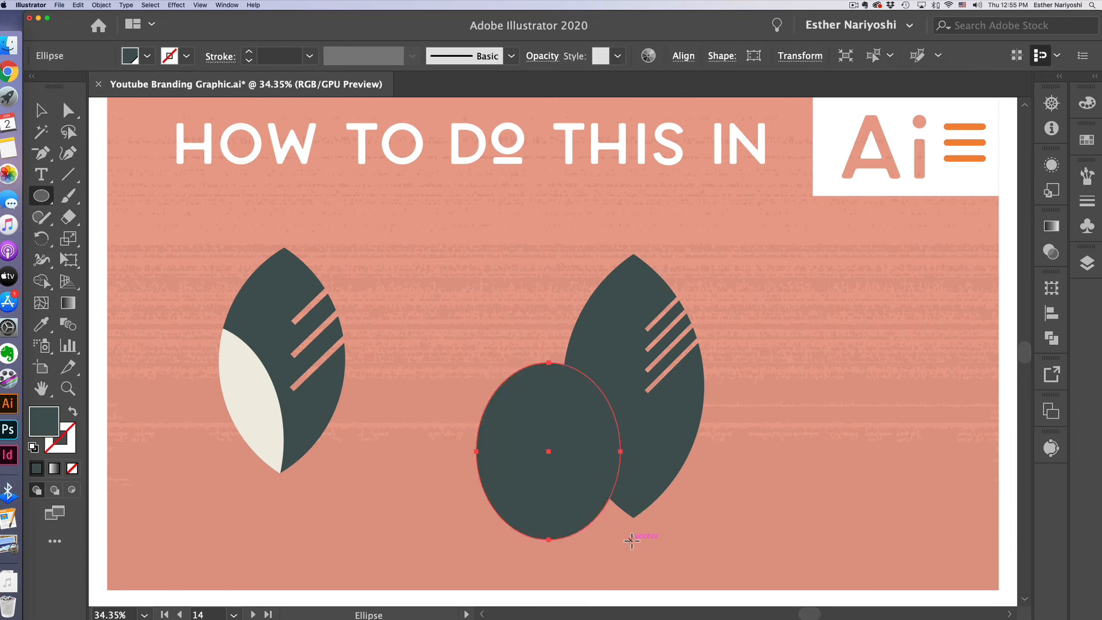
Eyedrop the reference leaf's cream colour onto the oval over the leaf's lower left
click(41, 324)
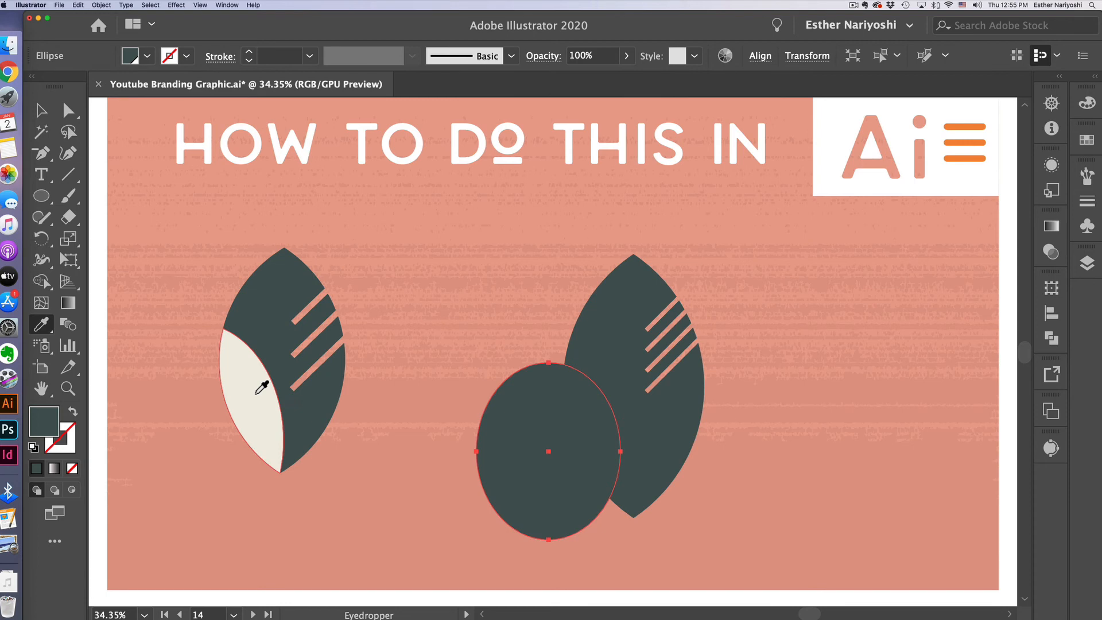
click(261, 391)
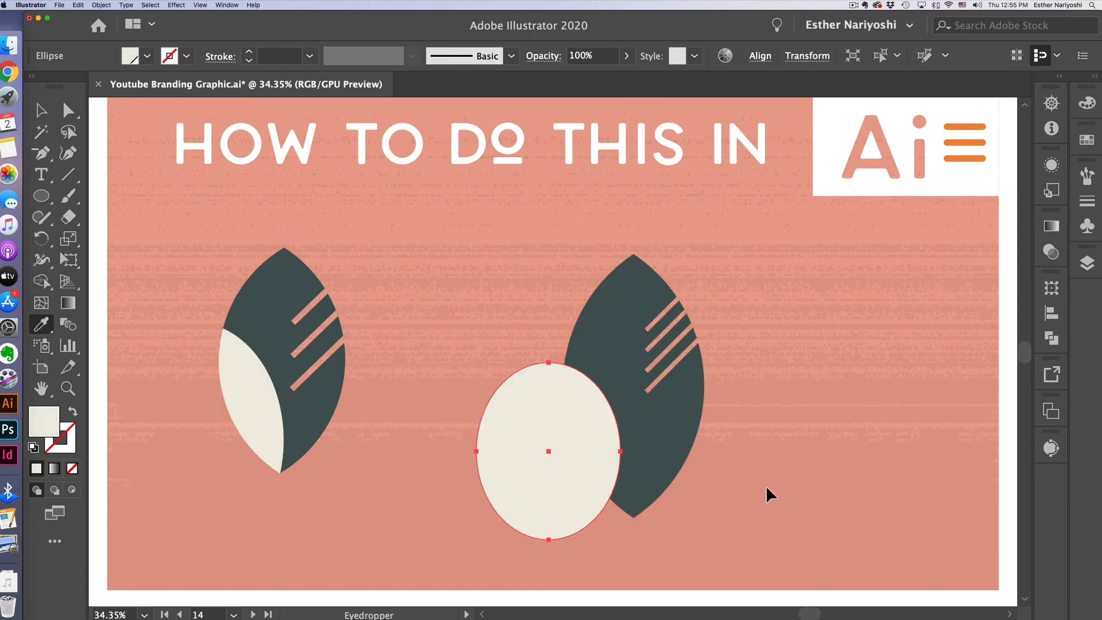
click(42, 110)
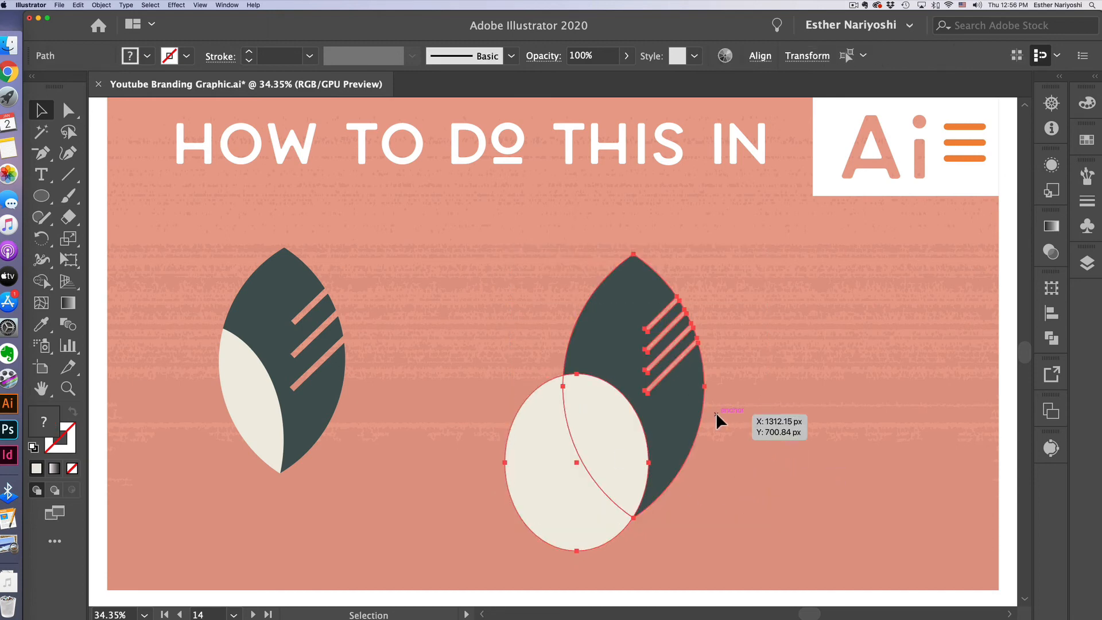
mouse_move(540, 385)
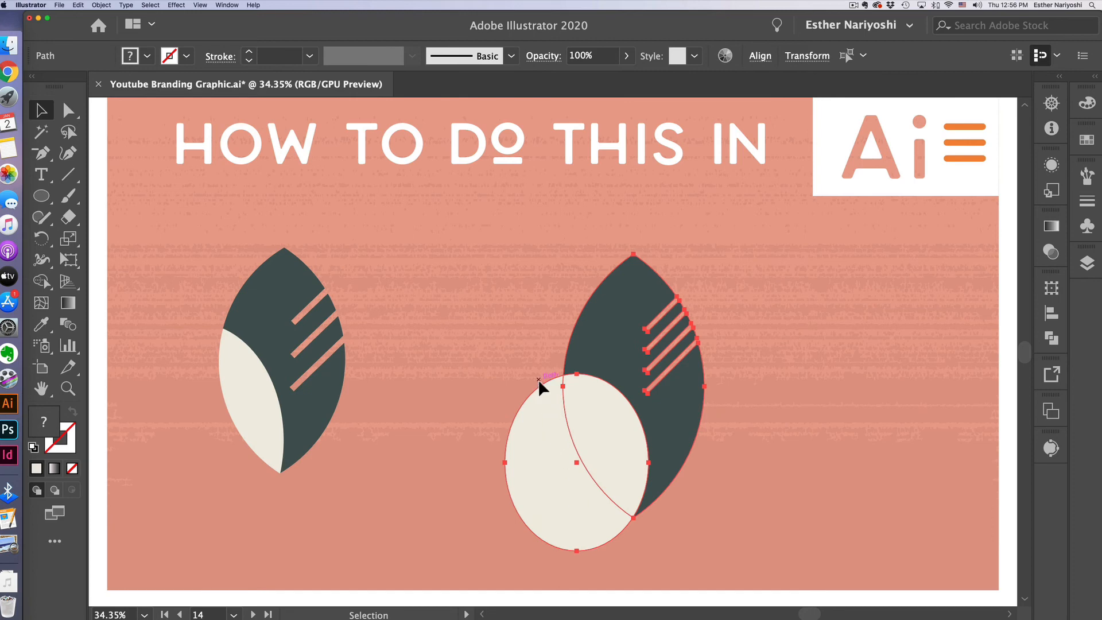
mouse_move(508, 437)
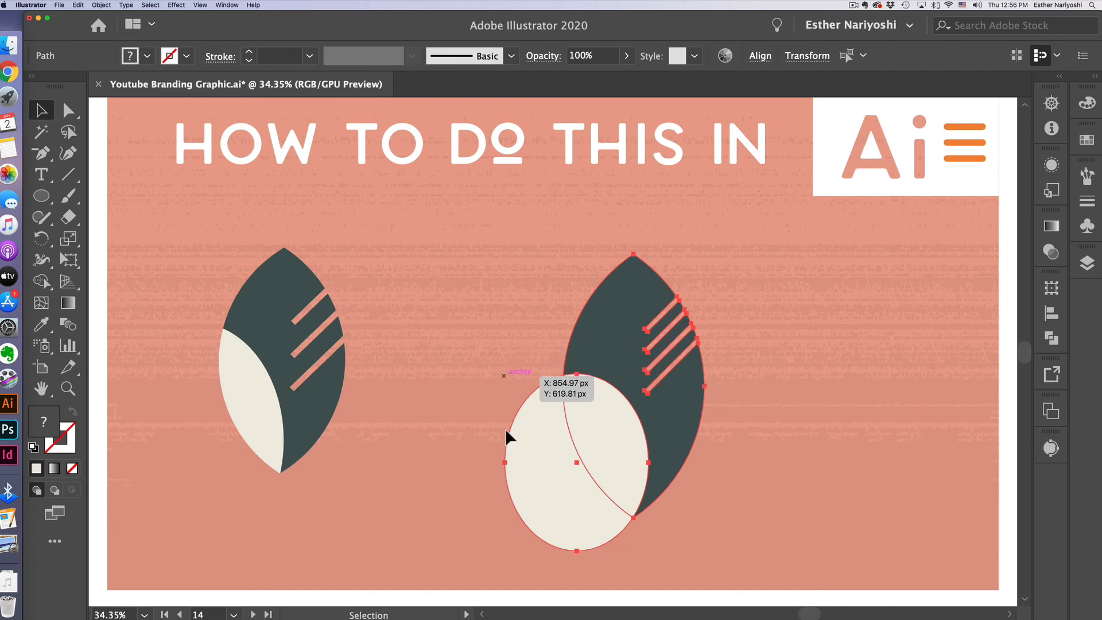
mouse_move(547, 472)
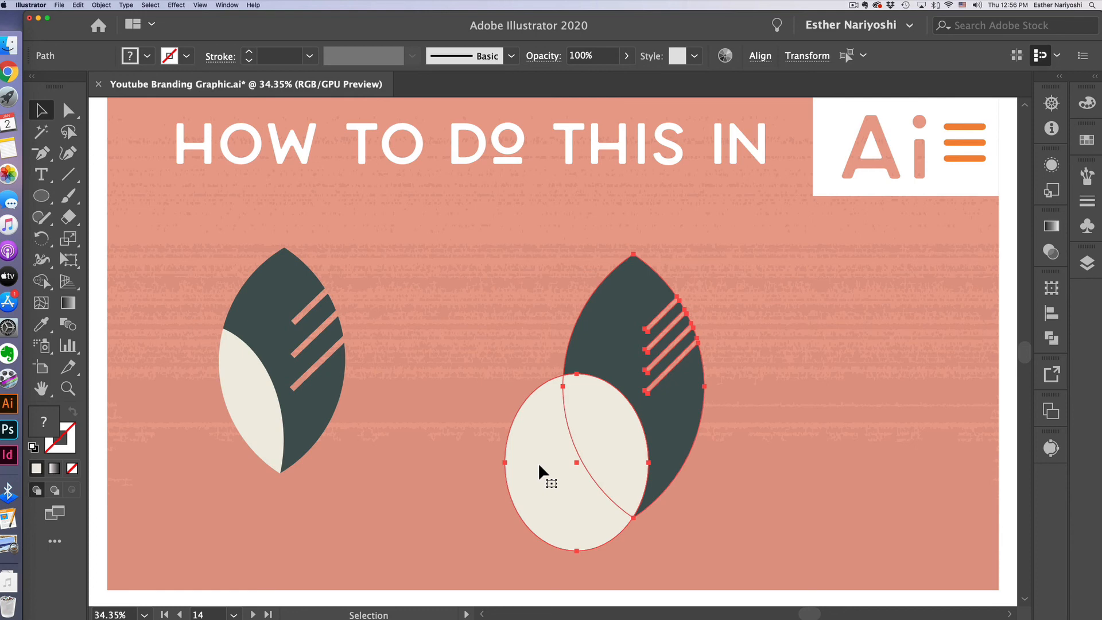
mouse_move(543, 471)
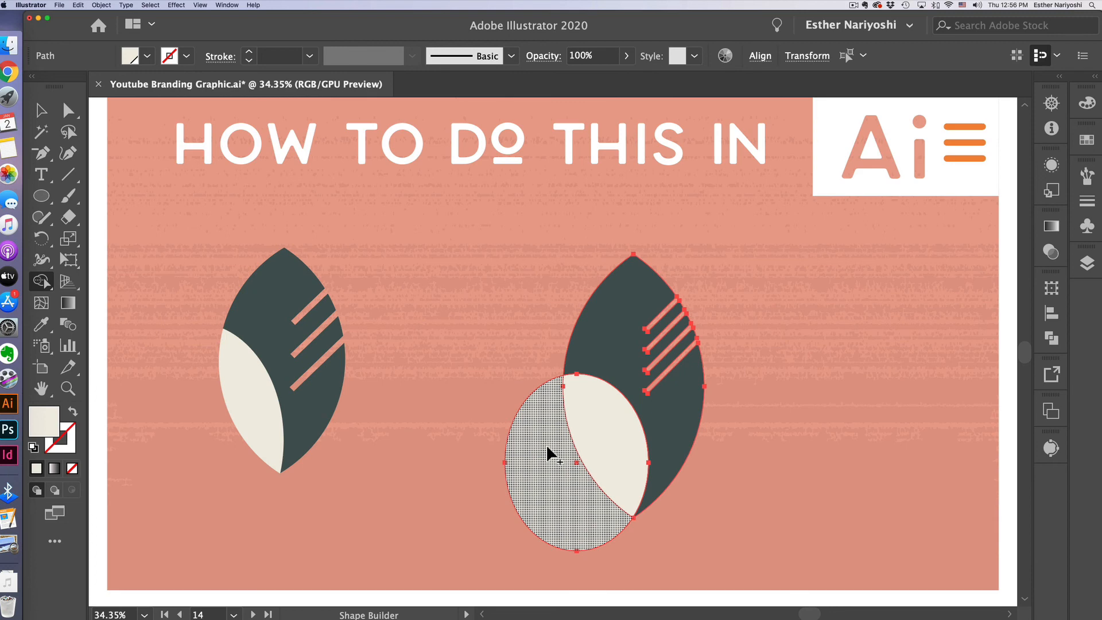
mouse_move(552, 463)
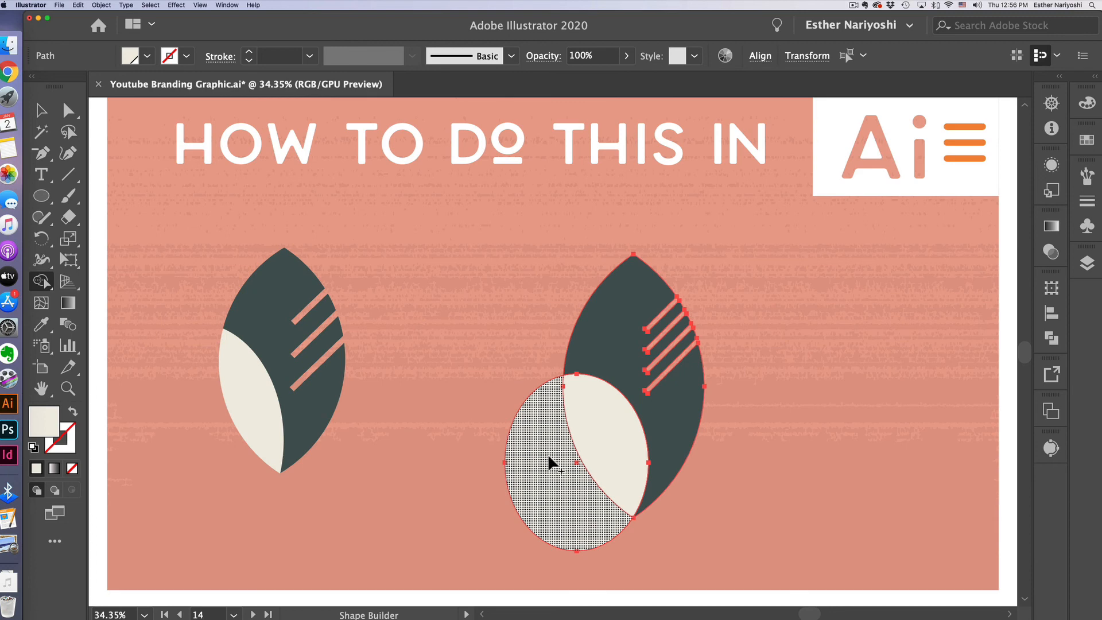
mouse_move(544, 454)
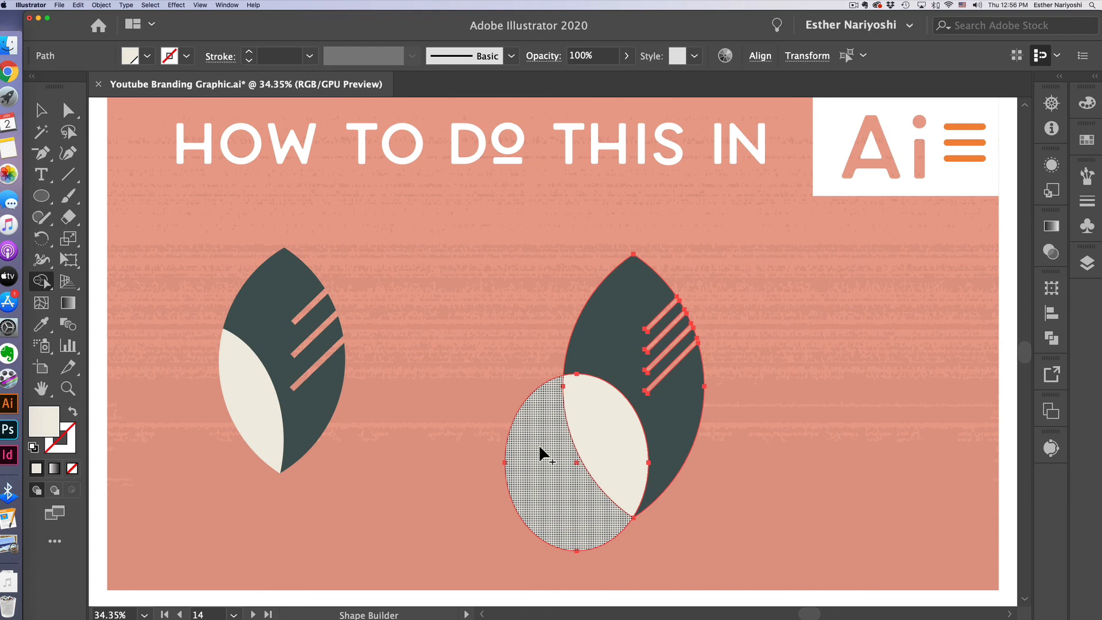
mouse_move(547, 455)
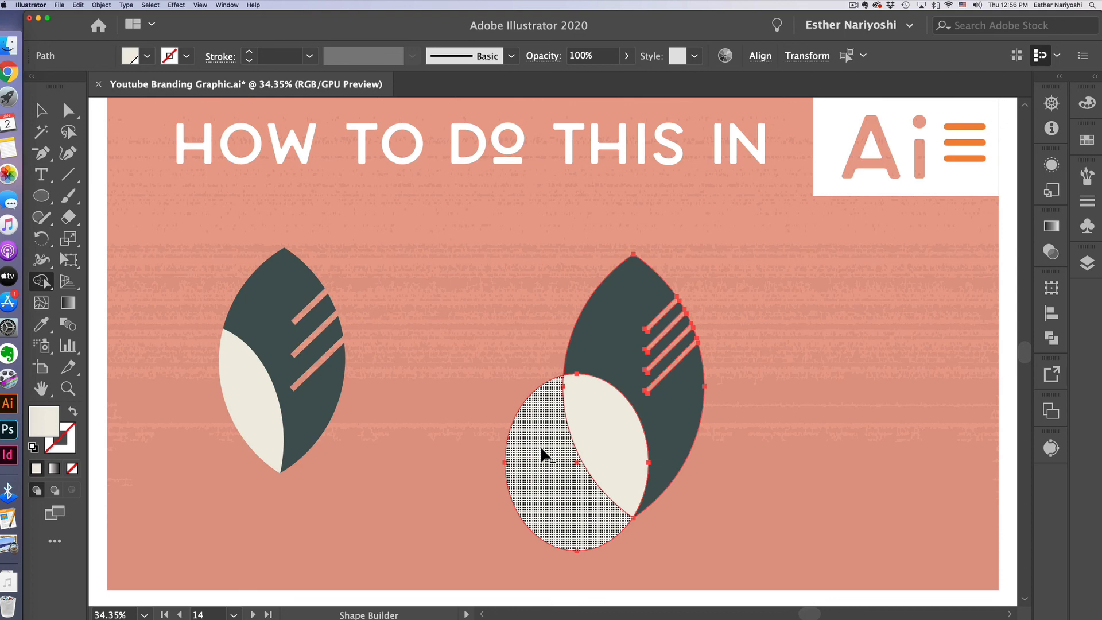
Delete the oval's portion outside the leaf with Shape Builder, leaving a cream lower section
click(540, 455)
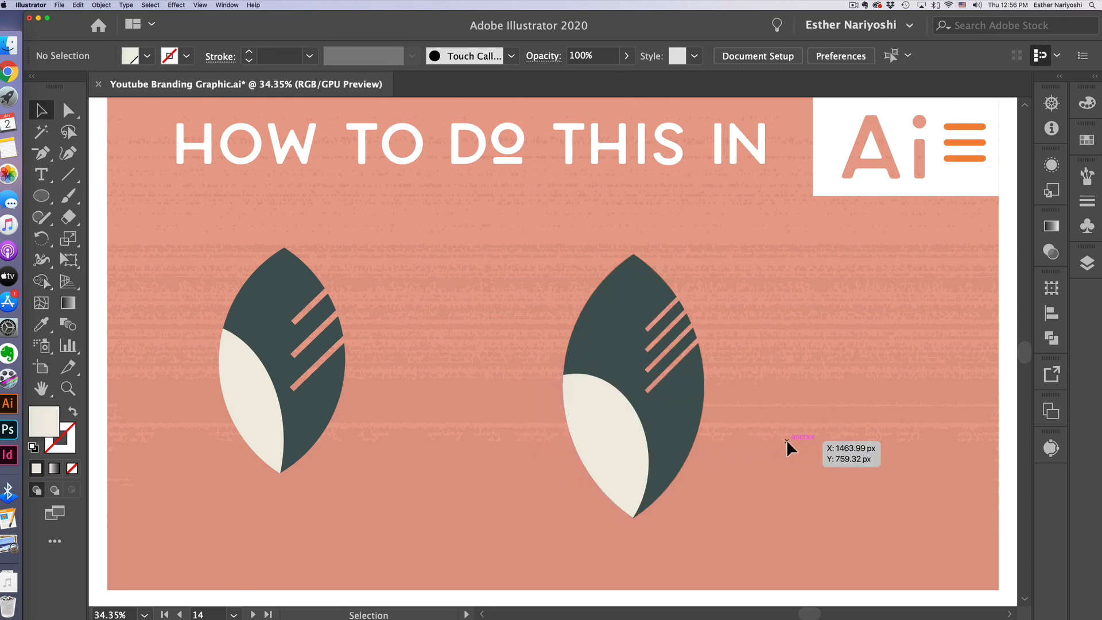
mouse_move(788, 447)
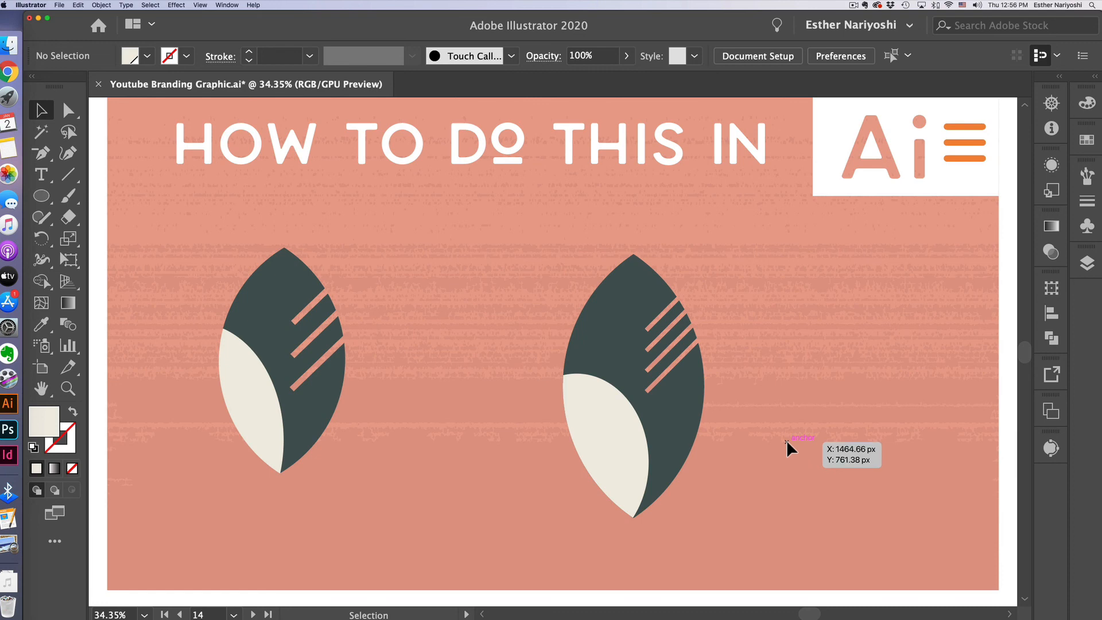